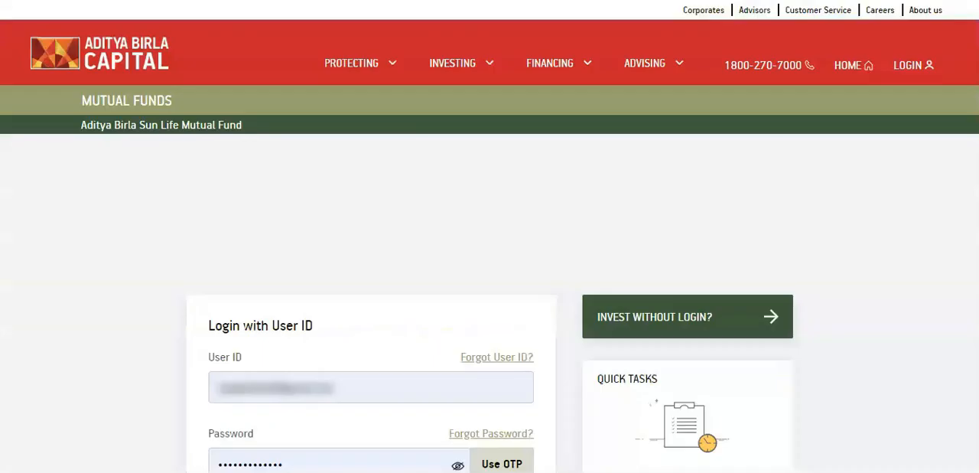
mouse_move(785, 335)
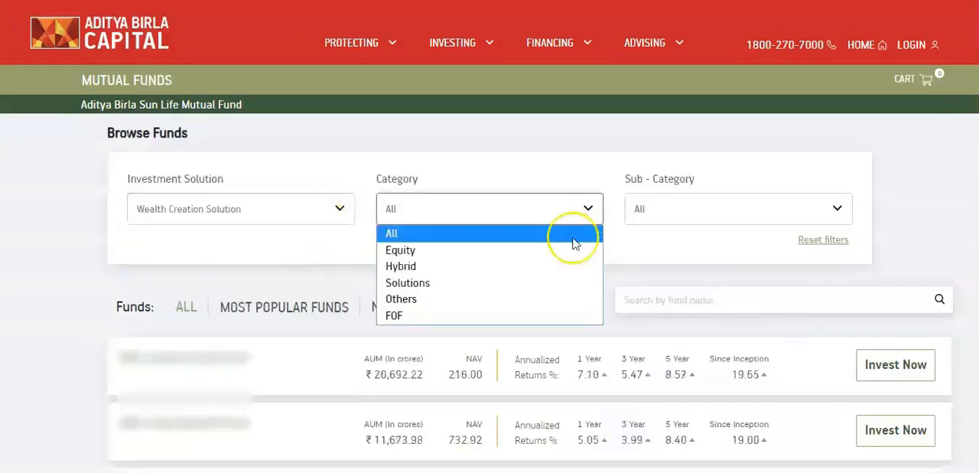
Filter the fund list to the Equity category and search fund names for 'abs'.
click(401, 250)
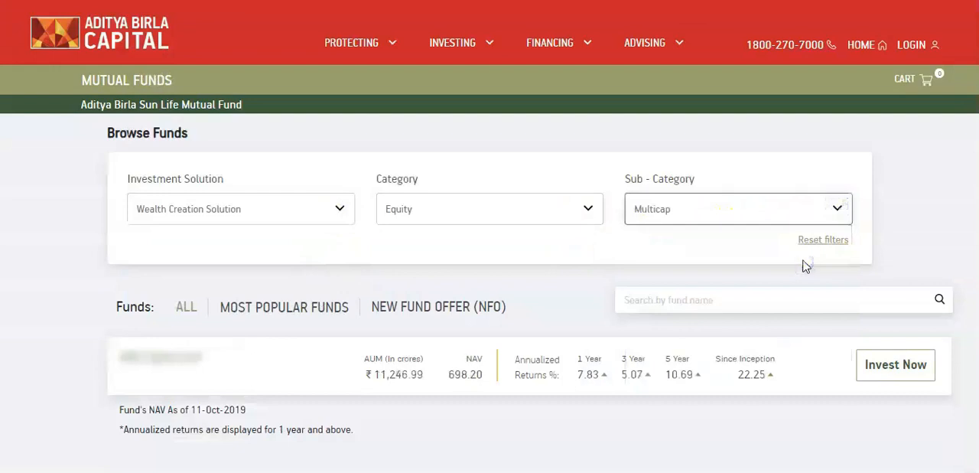
click(780, 299)
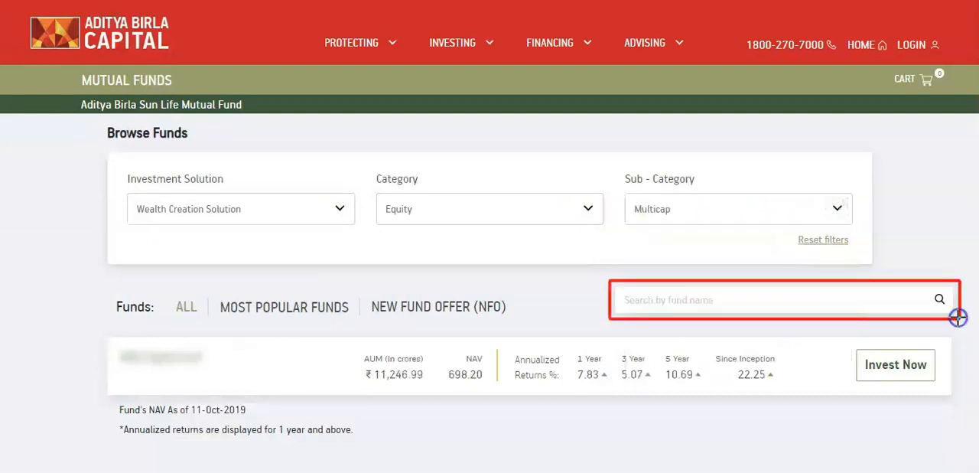
text(abs)
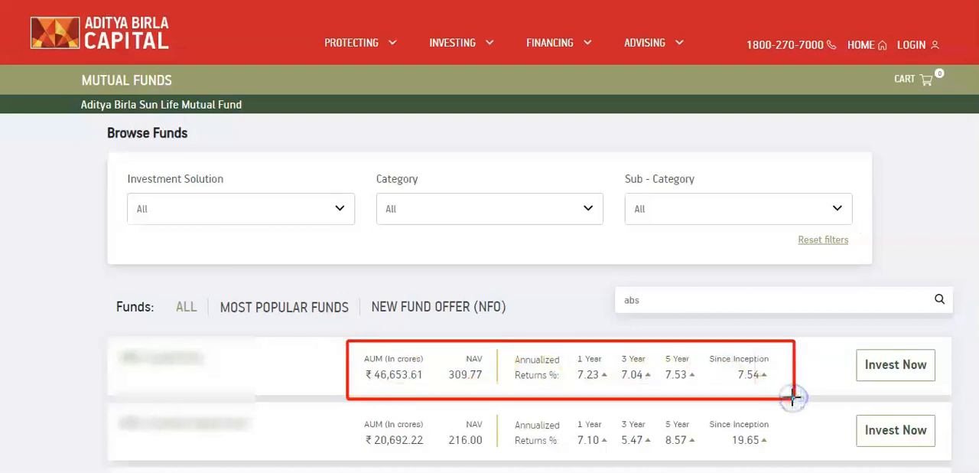
mouse_move(792, 398)
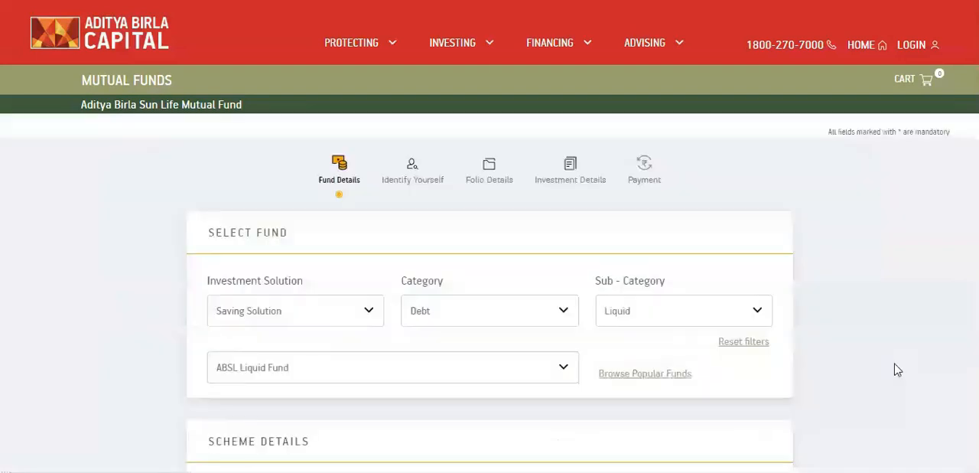
Pick SIP for the ELSS dividend-payout tax-saving fund and proceed to identification.
scroll(down, 3)
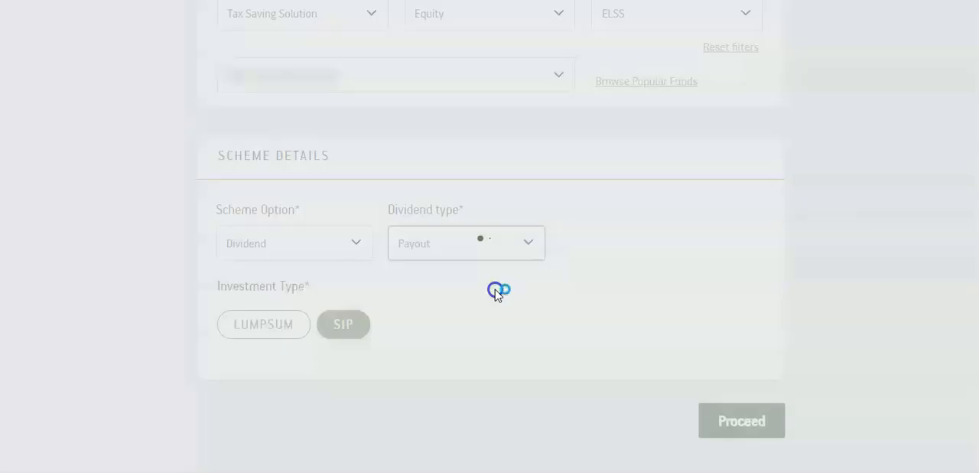
click(343, 324)
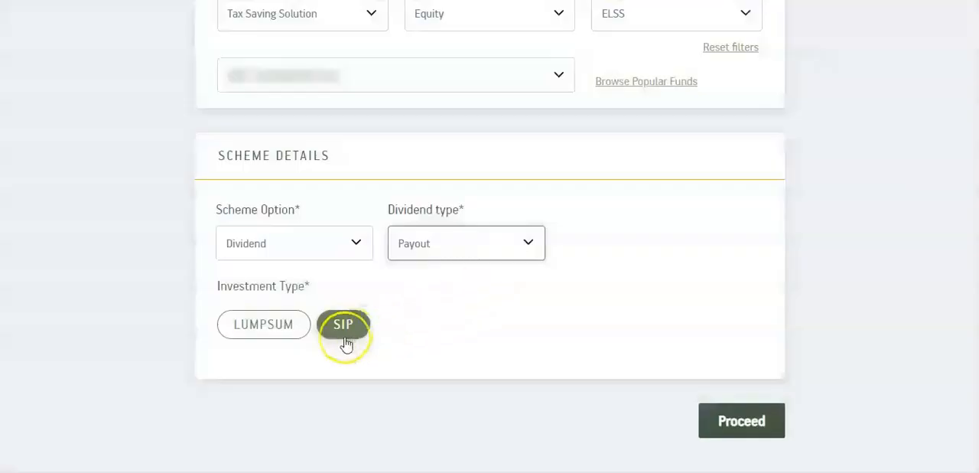
click(741, 420)
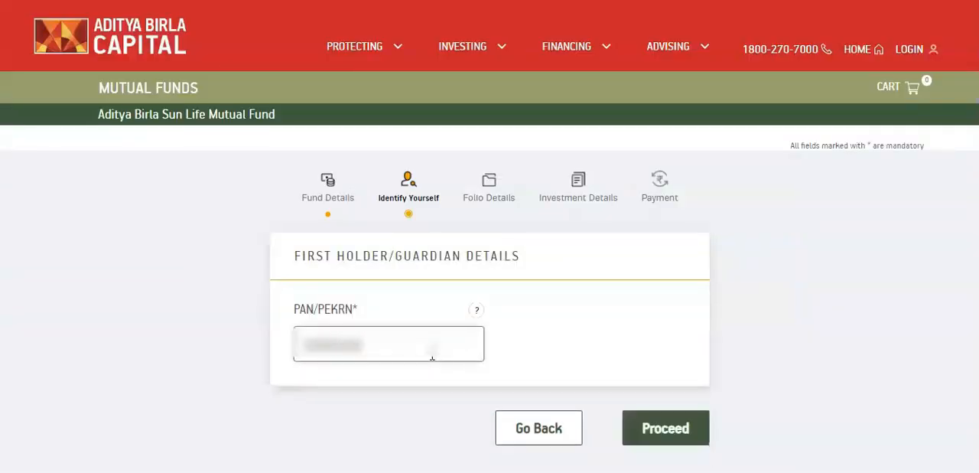
Open the Select Folio dropdown and choose Create folio.
click(665, 428)
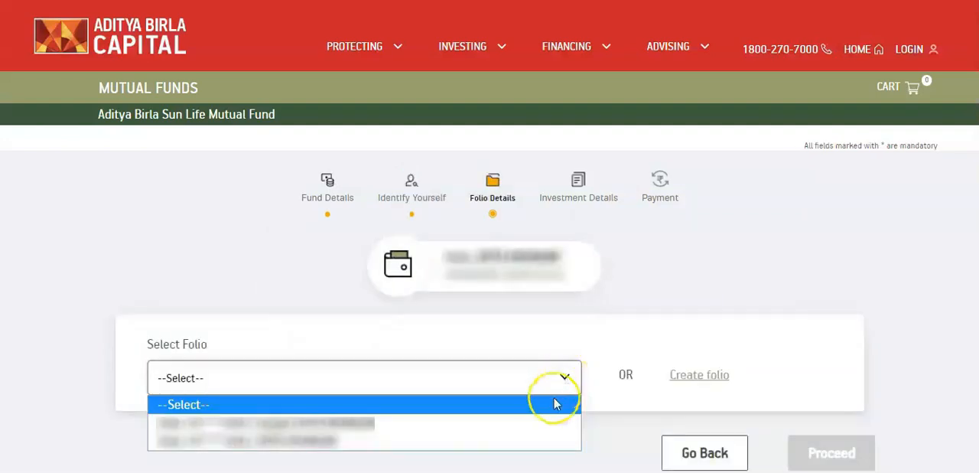
mouse_move(539, 429)
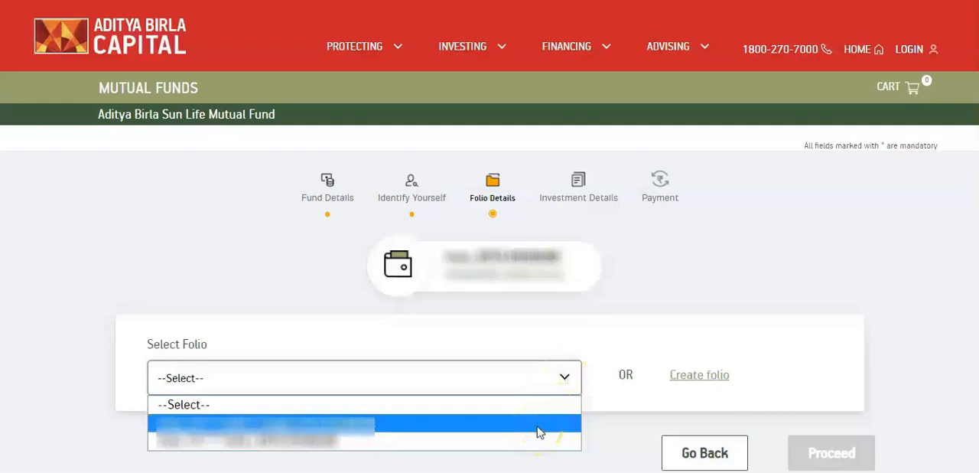
mouse_move(535, 448)
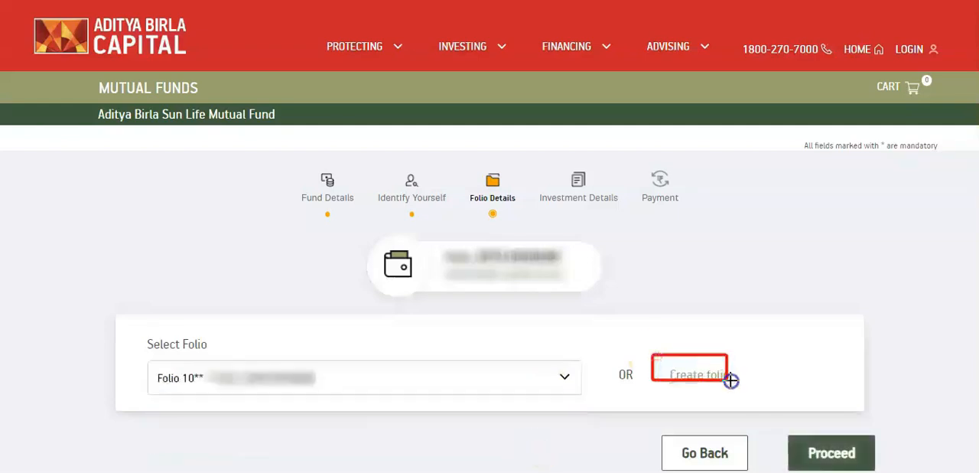
click(695, 374)
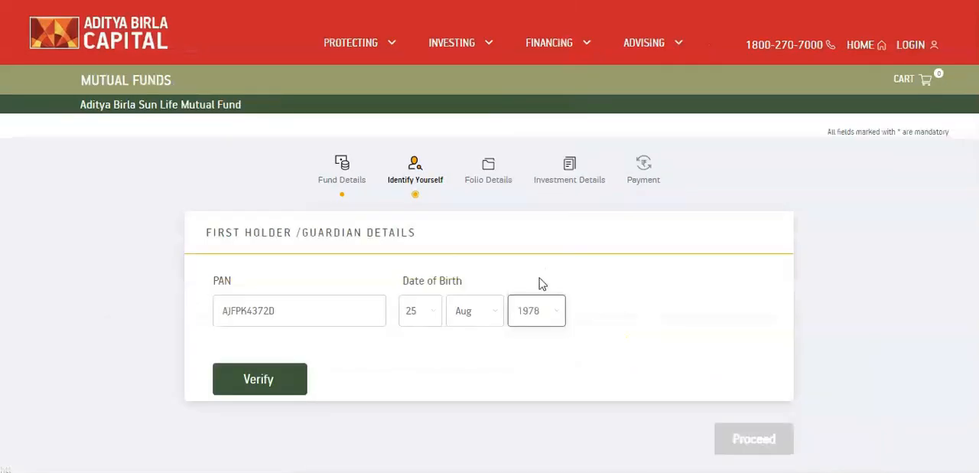
click(259, 379)
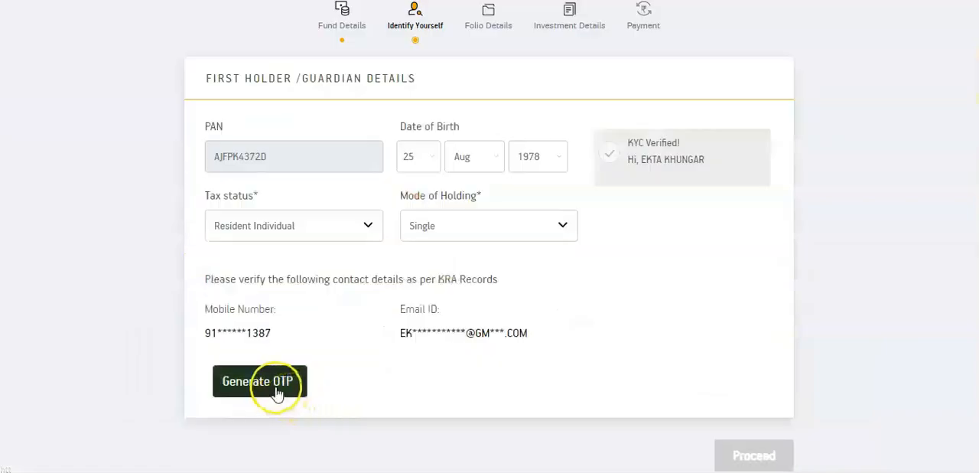
click(259, 381)
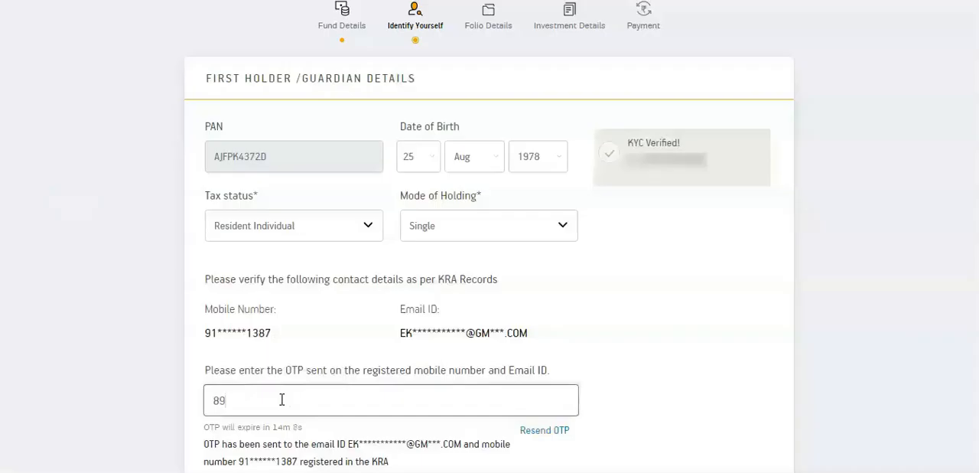
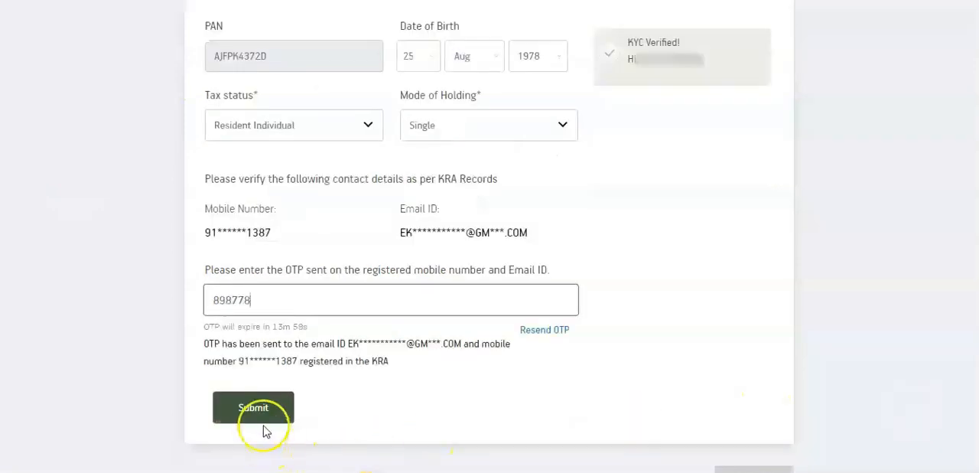
click(253, 407)
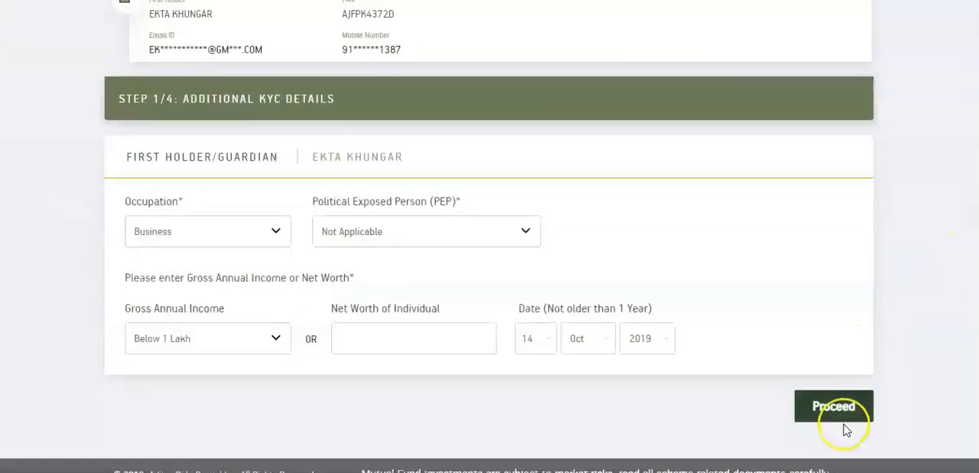
Submit the additional KYC details and accept the FATCA & CRS declaration.
click(834, 406)
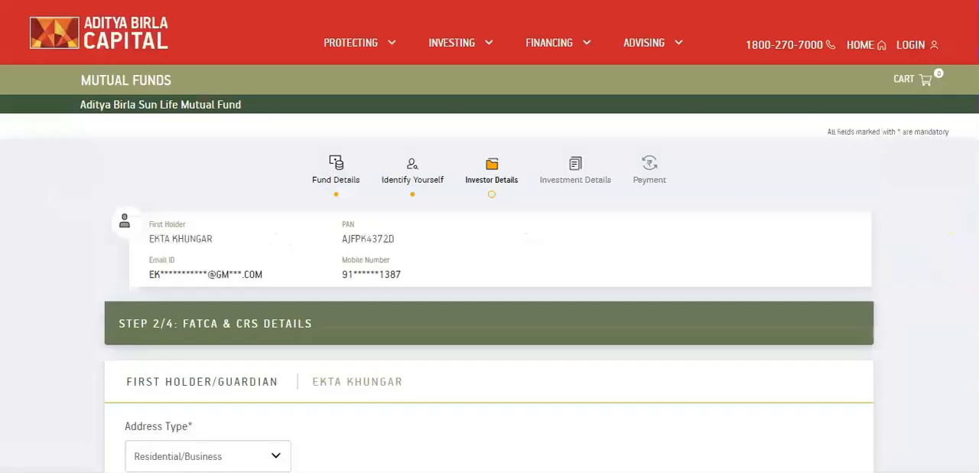
scroll(down, 3)
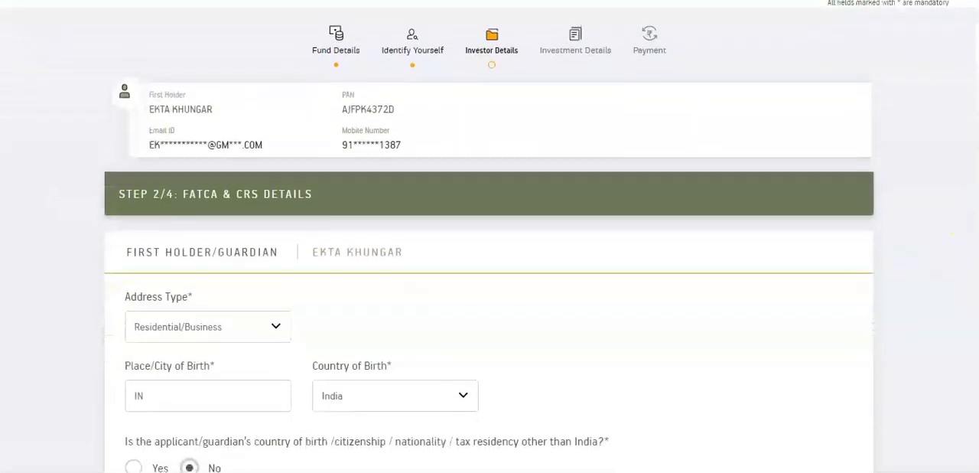
scroll(down, 3)
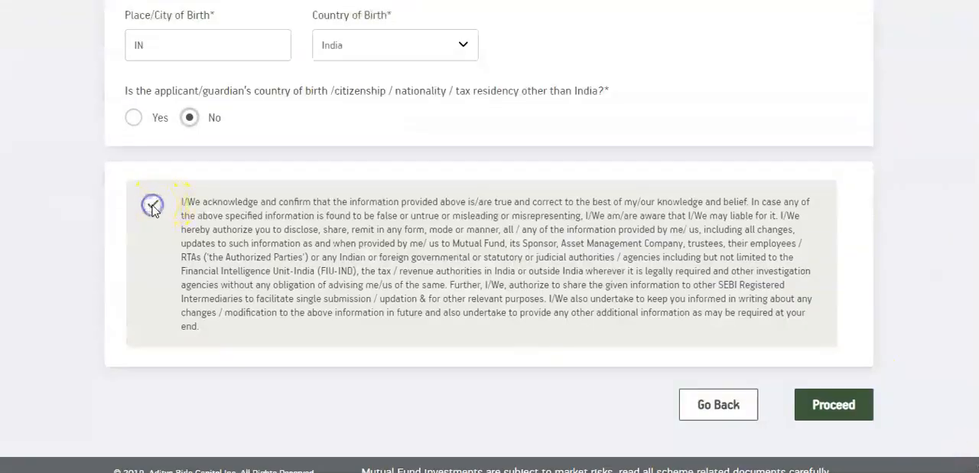
click(834, 404)
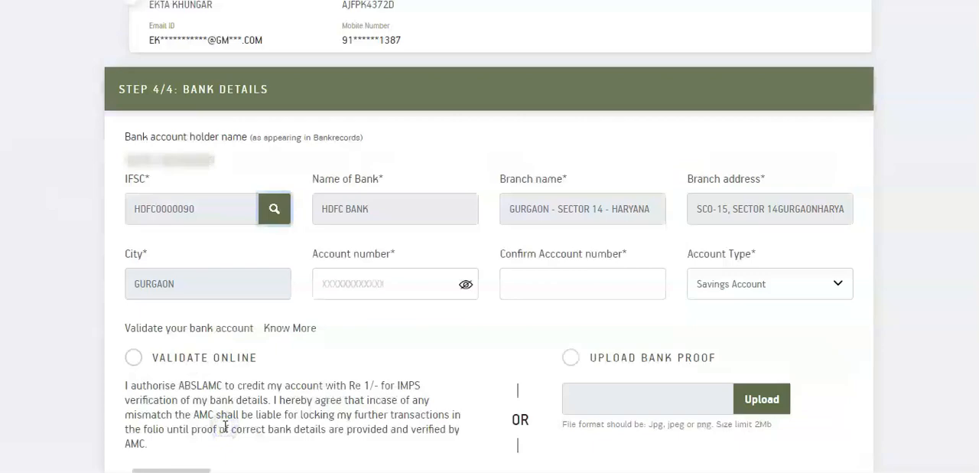
Switch bank verification from online validation to uploading bank proof.
click(134, 182)
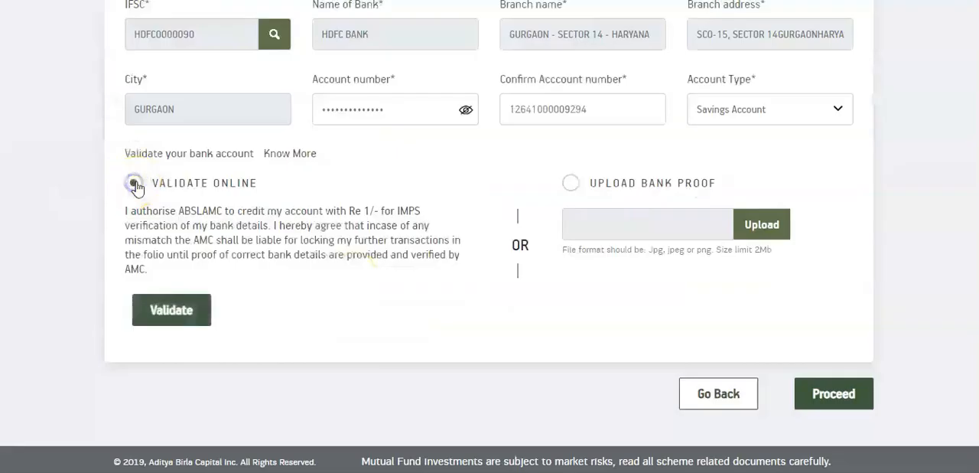
click(134, 183)
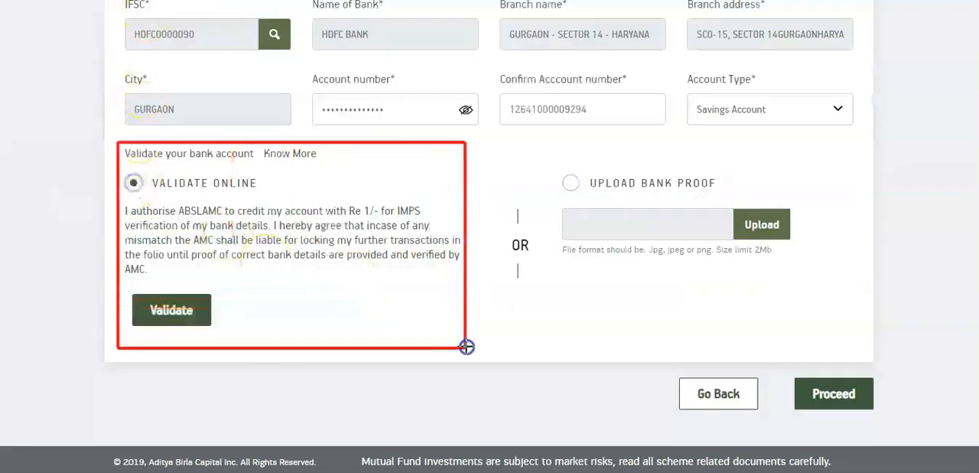
click(571, 182)
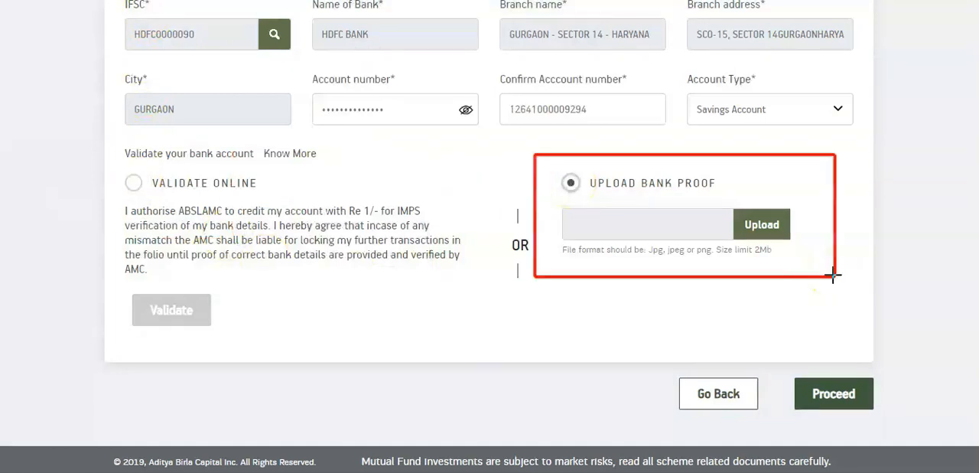
mouse_move(698, 189)
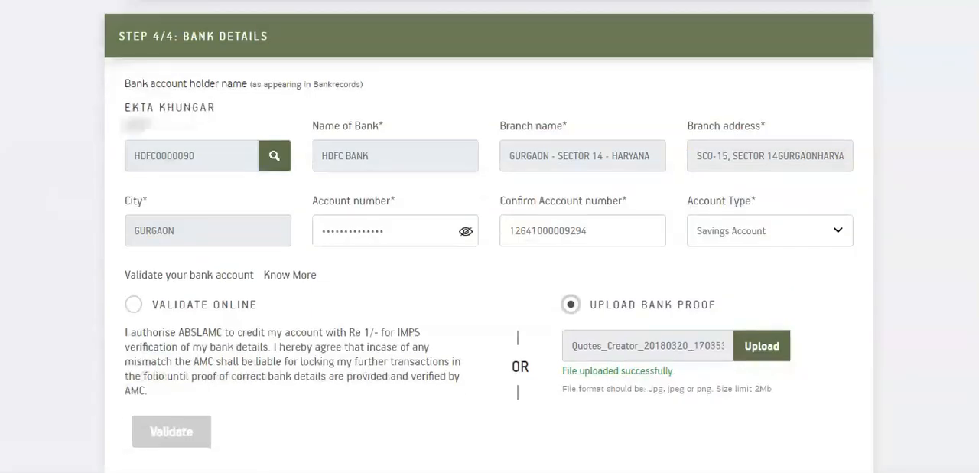
scroll(down, 3)
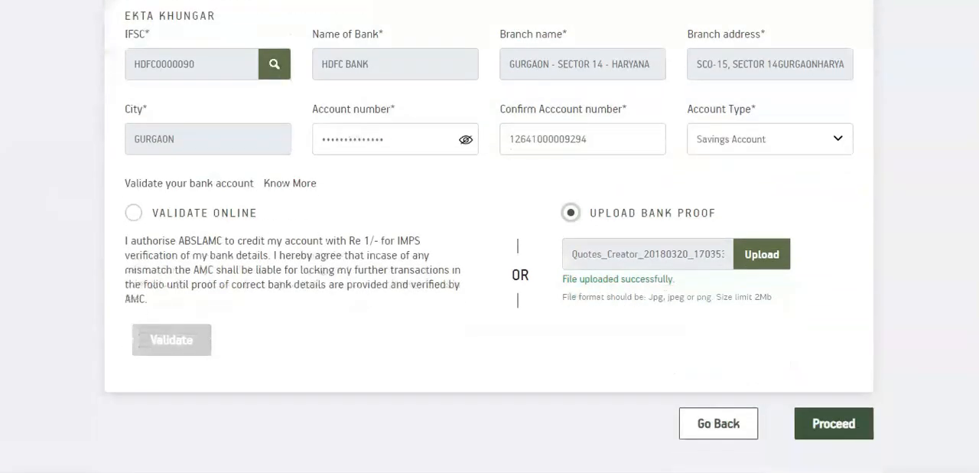
scroll(down, 3)
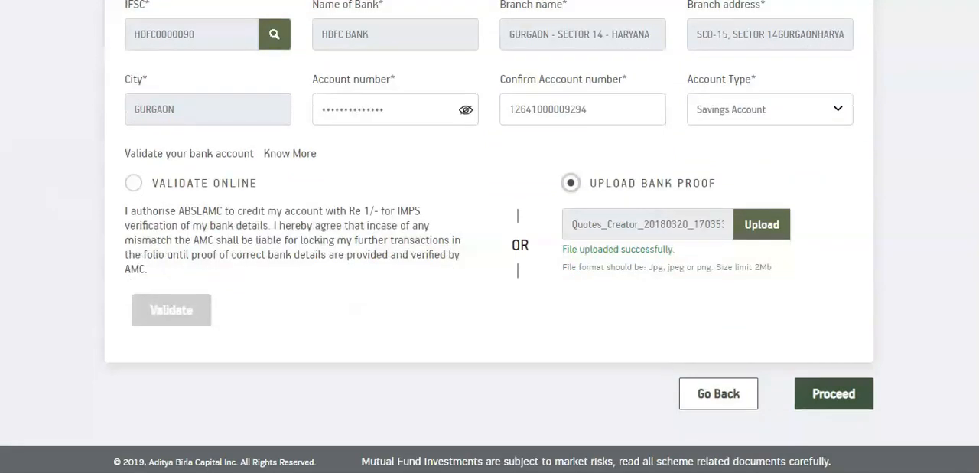
click(833, 393)
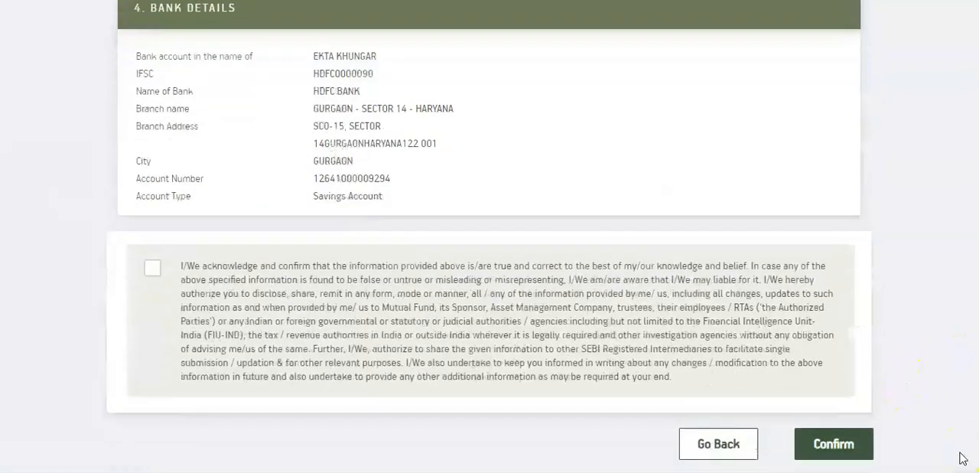
scroll(down, 3)
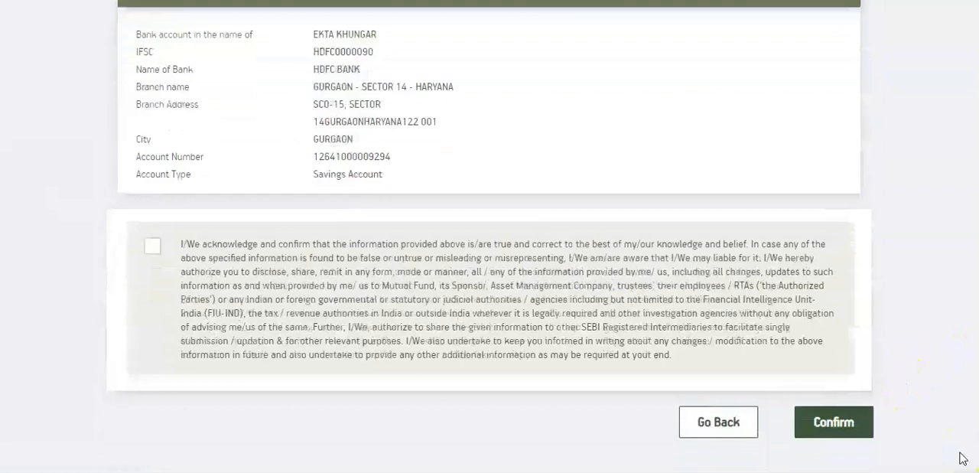
scroll(down, 3)
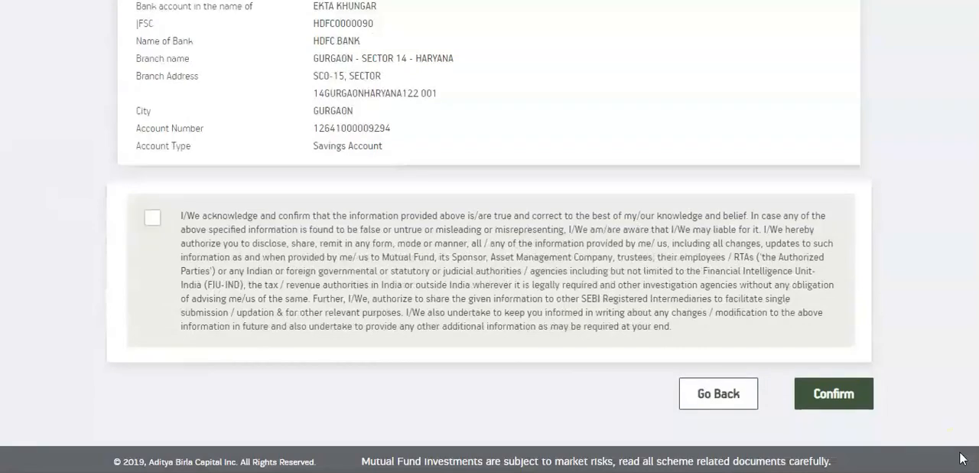
click(833, 393)
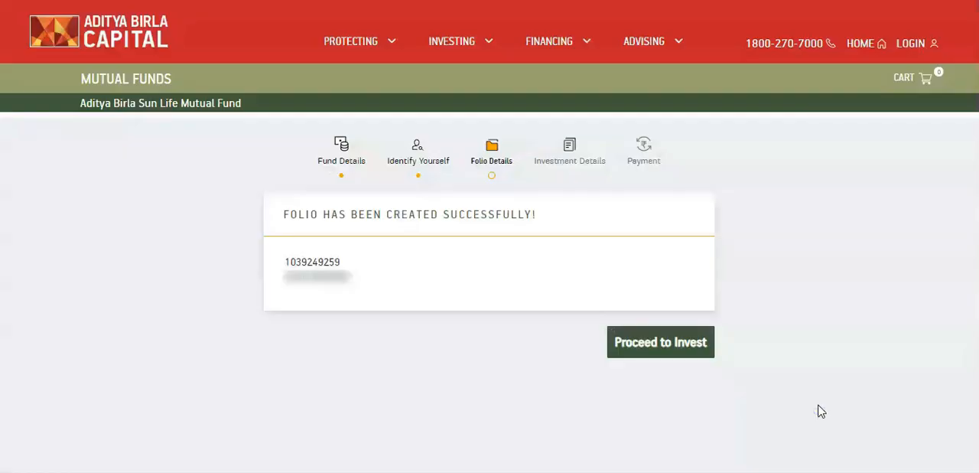